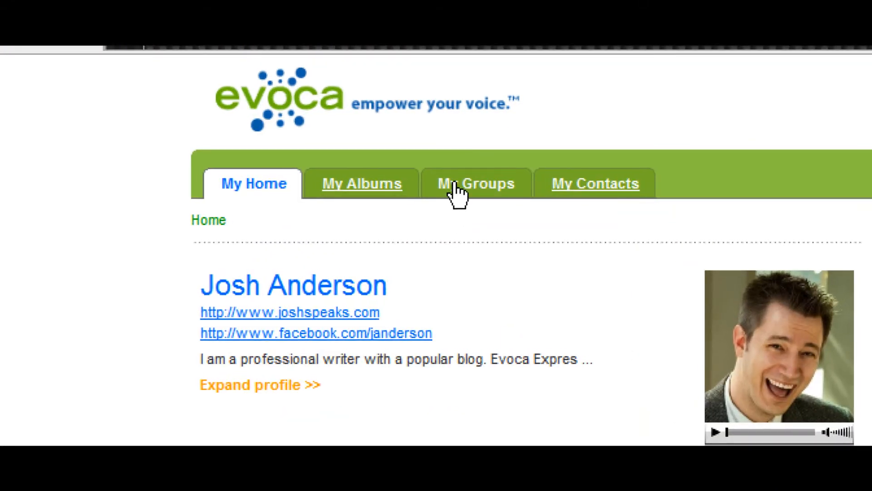
Open the blank 'Create a new group' form from the My Groups page
{"action": "left_click", "coordinate": [476, 183]}
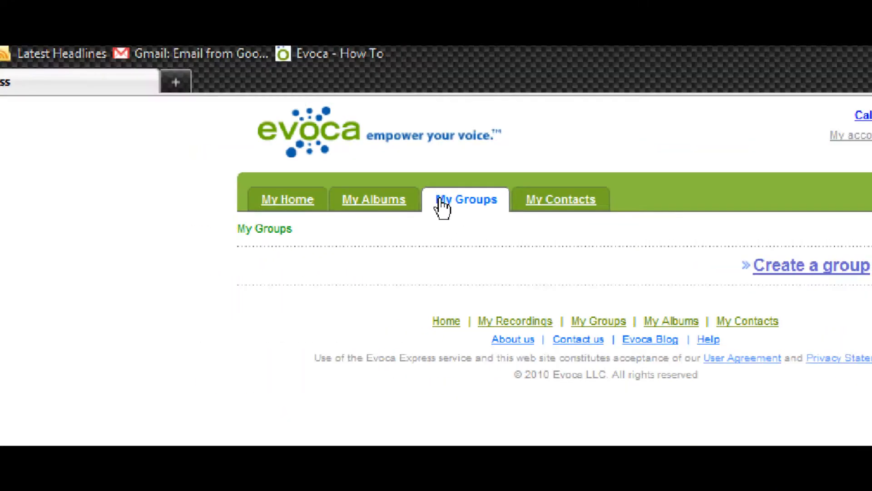
{"action": "left_click", "coordinate": [466, 199]}
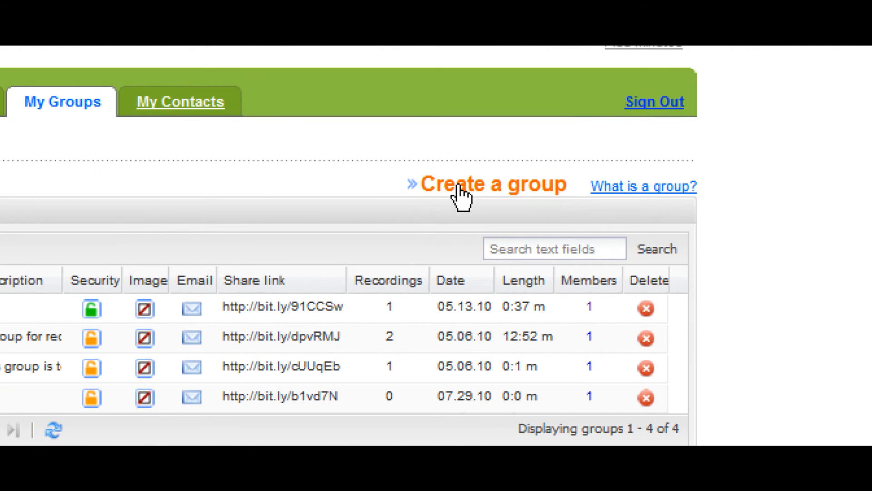
{"action": "left_click", "coordinate": [493, 184]}
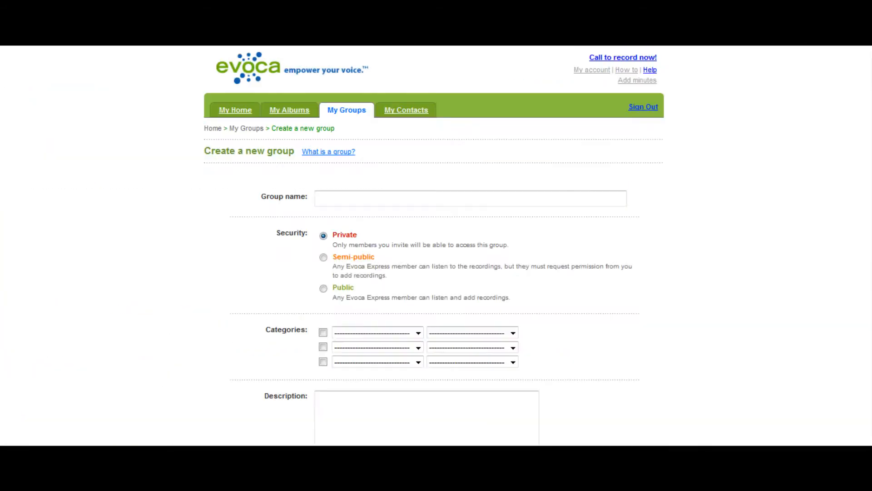
Enter 'Spanish Class' as the new group's name
{"action": "left_click", "coordinate": [469, 198]}
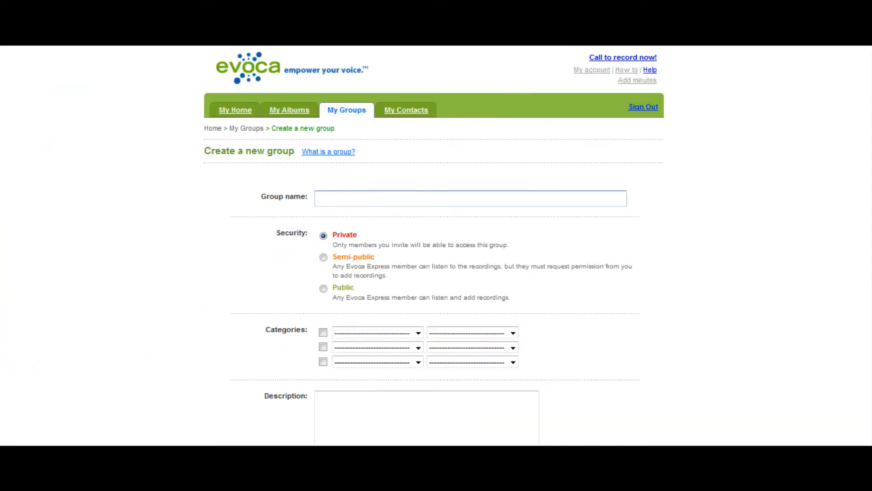
{"action": "type", "text": "Spanish Cla"}
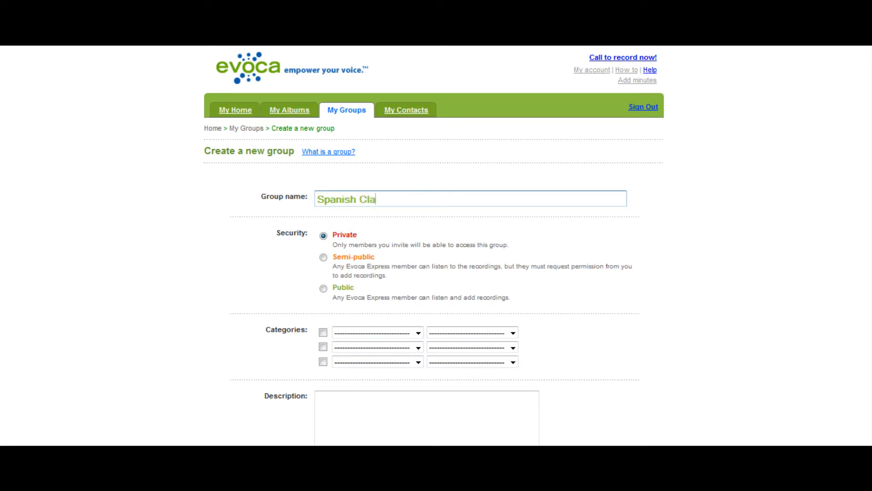
{"action": "type", "text": "ss"}
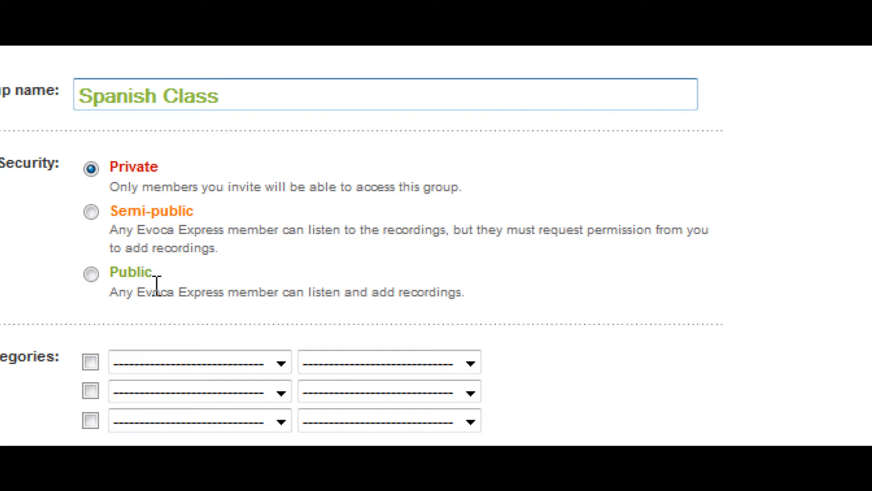
{"action": "mouse_move", "coordinate": [262, 217]}
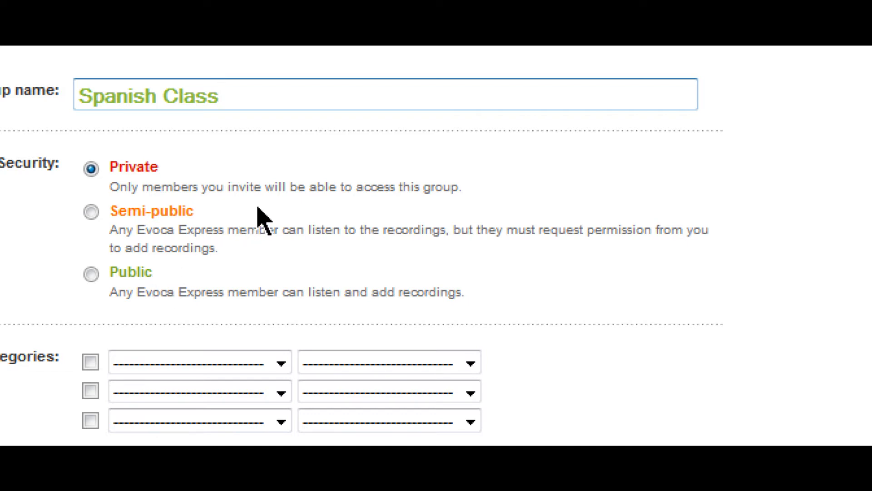
{"action": "mouse_move", "coordinate": [240, 232]}
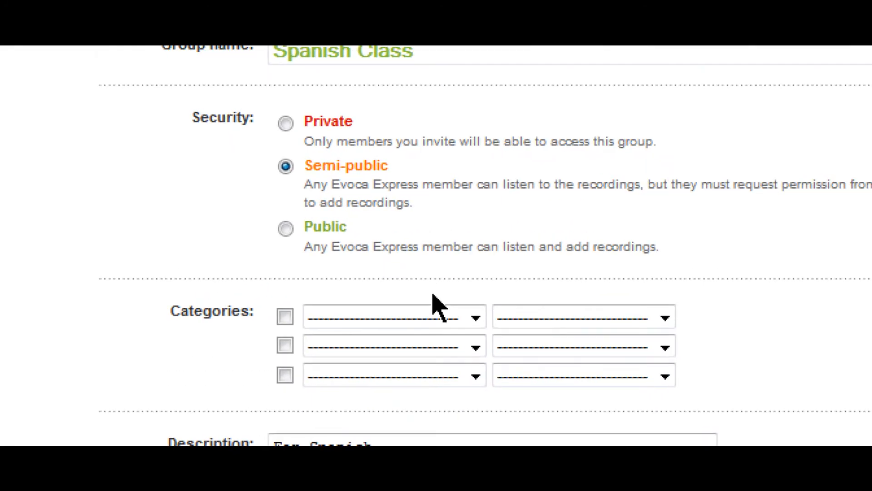
Set the group category to Education
{"action": "left_click", "coordinate": [474, 316]}
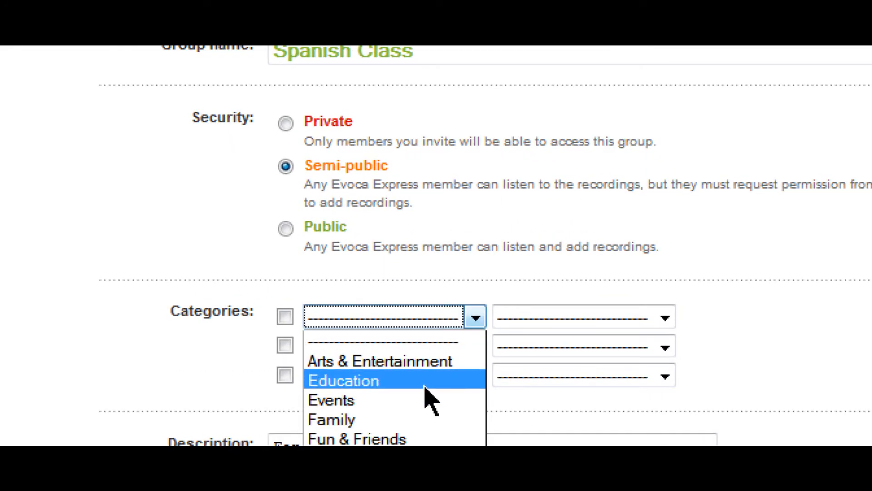
{"action": "left_click", "coordinate": [344, 380]}
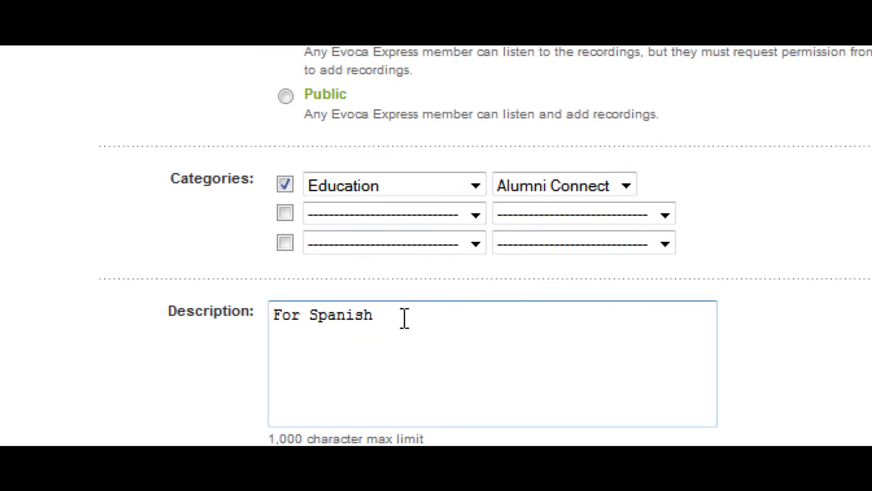
{"action": "scroll", "scroll_direction": "down", "scroll_amount": 3}
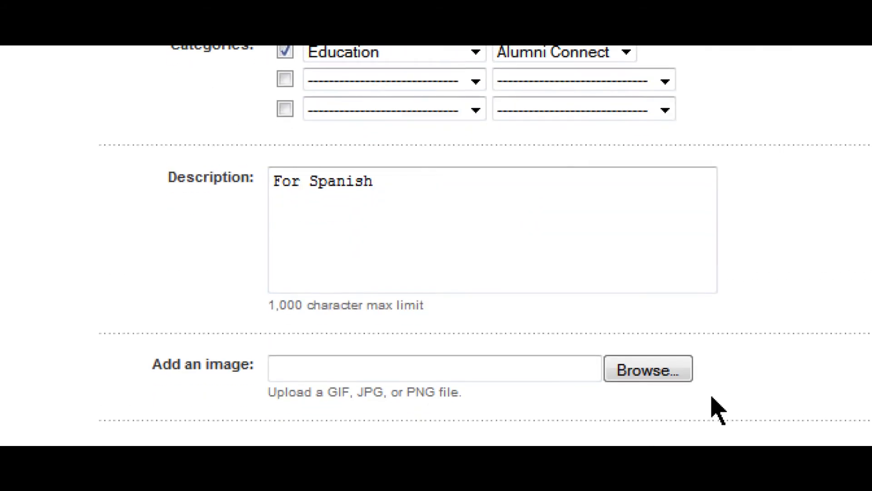
Attach the Chrysanthemum sample picture as the group image
{"action": "left_click", "coordinate": [648, 368]}
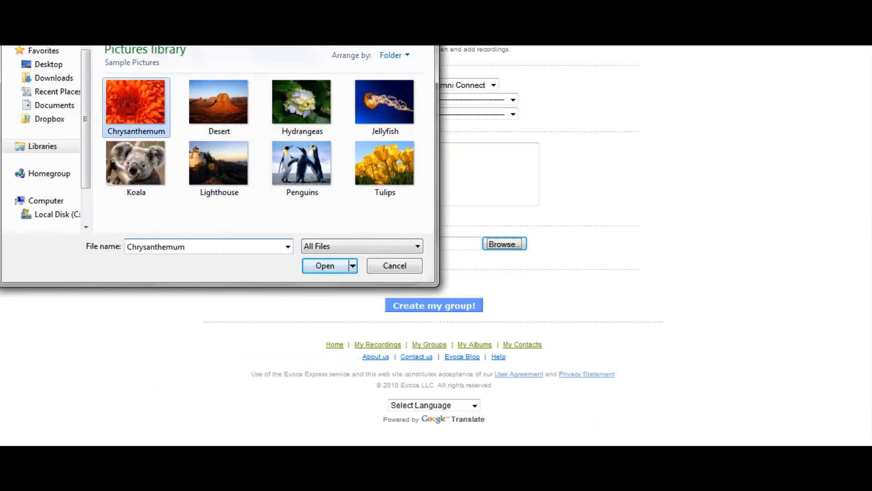
{"action": "left_click", "coordinate": [324, 266]}
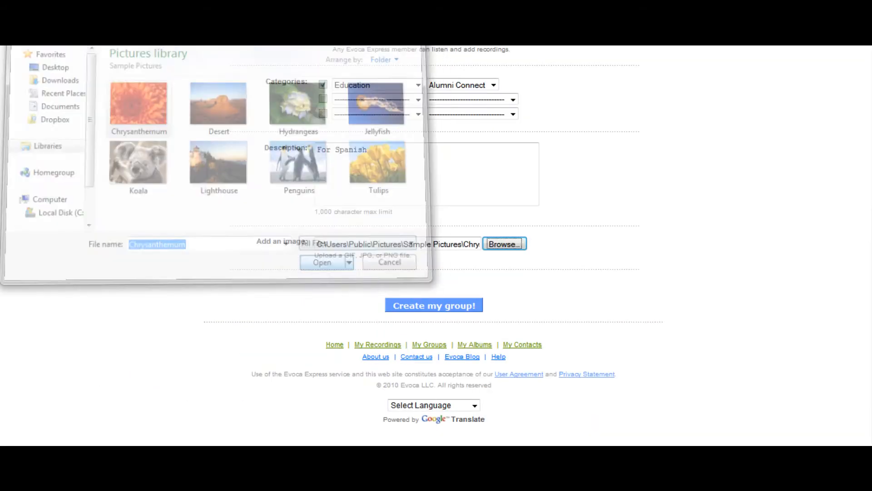
{"action": "left_click", "coordinate": [322, 262]}
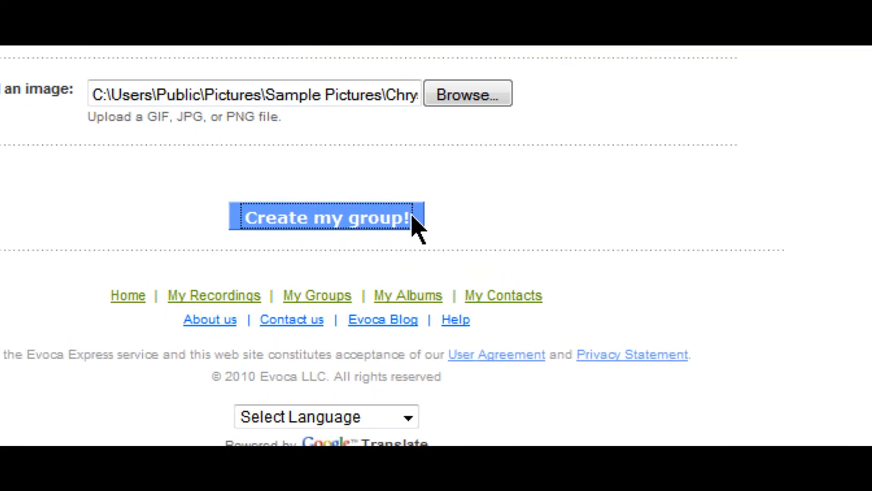
Create Spanish Class, check it under Spanish Assignment 2's group assignment, then return home
{"action": "left_click", "coordinate": [325, 218]}
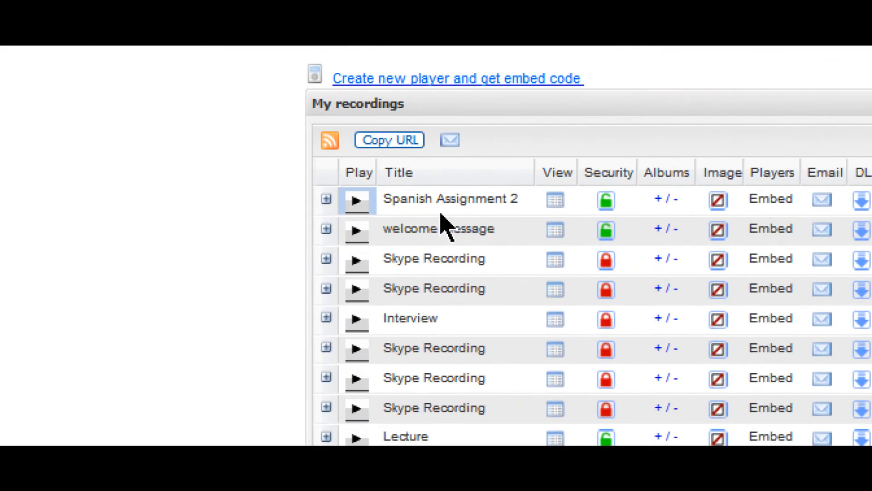
{"action": "left_click", "coordinate": [326, 198]}
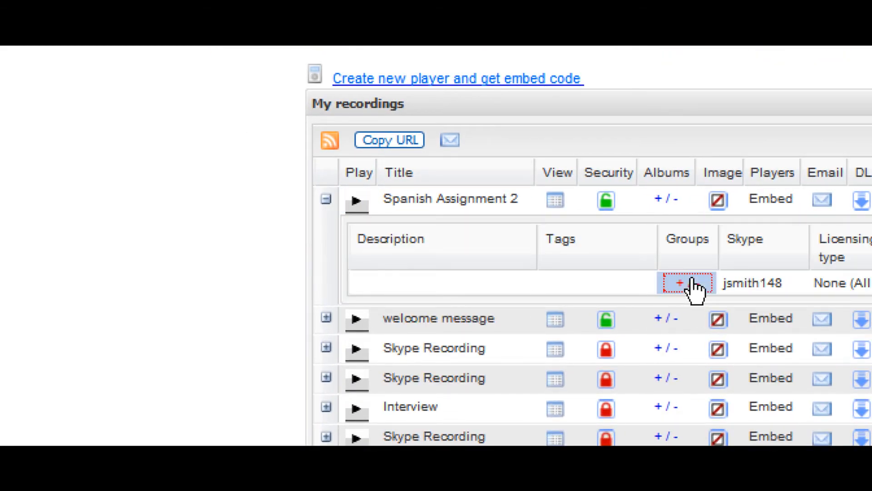
{"action": "left_click", "coordinate": [678, 282]}
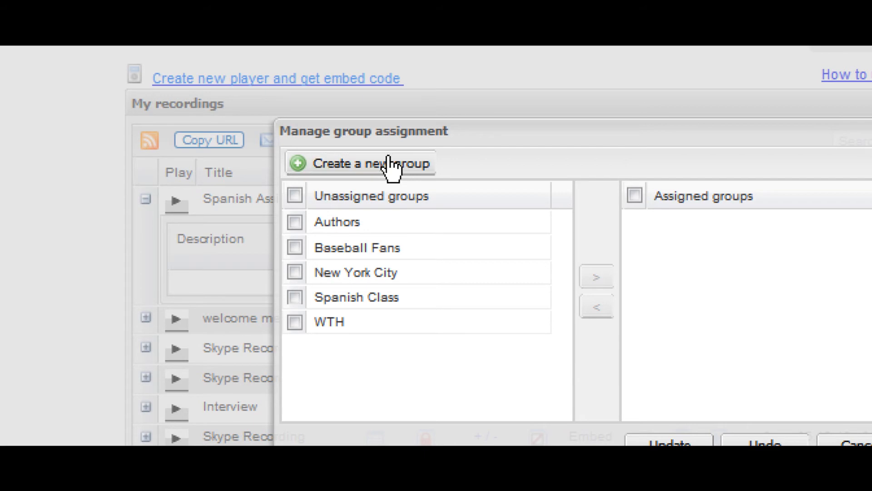
{"action": "left_click", "coordinate": [369, 163]}
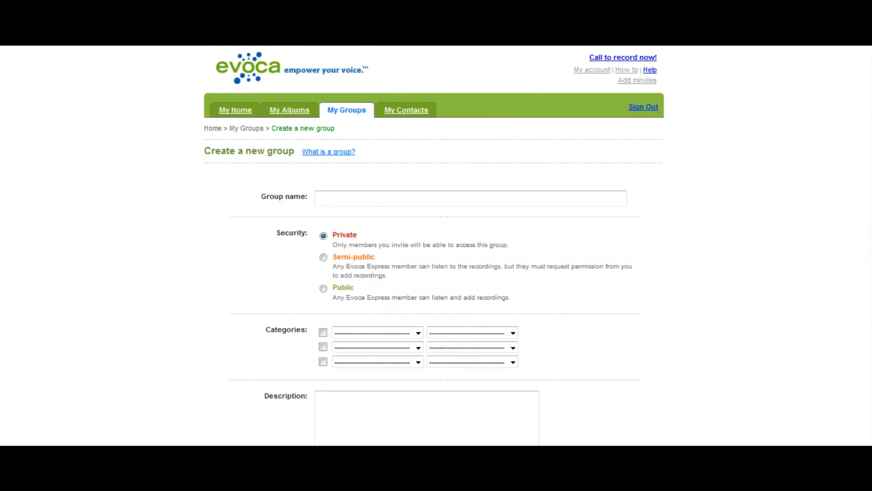
{"action": "left_click", "coordinate": [235, 109]}
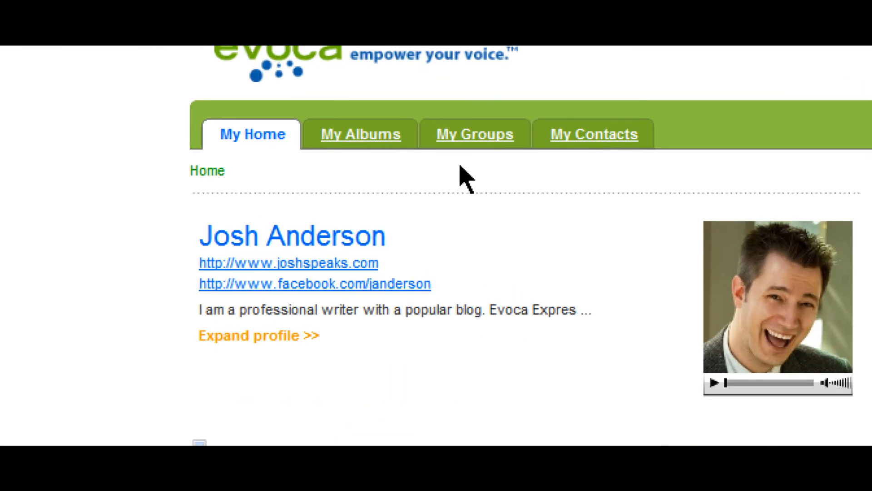
{"action": "mouse_move", "coordinate": [470, 148]}
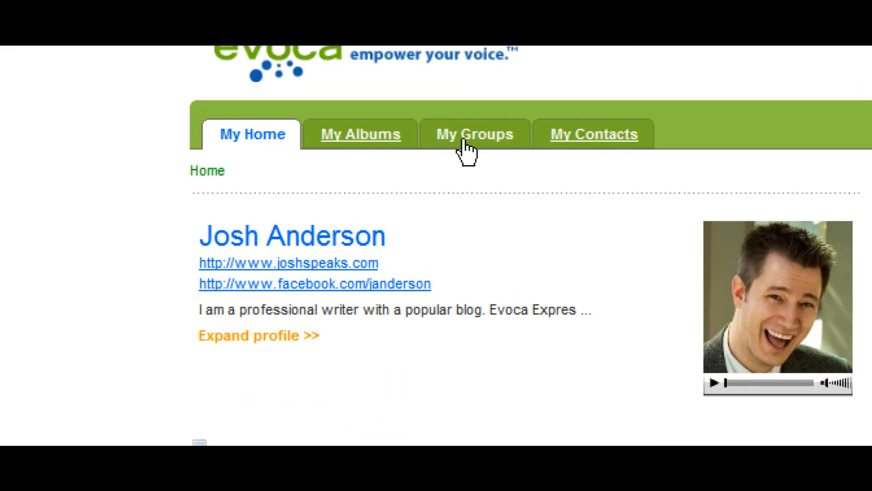
Open the Spanish Class group from My Groups for editing
{"action": "left_click", "coordinate": [474, 134]}
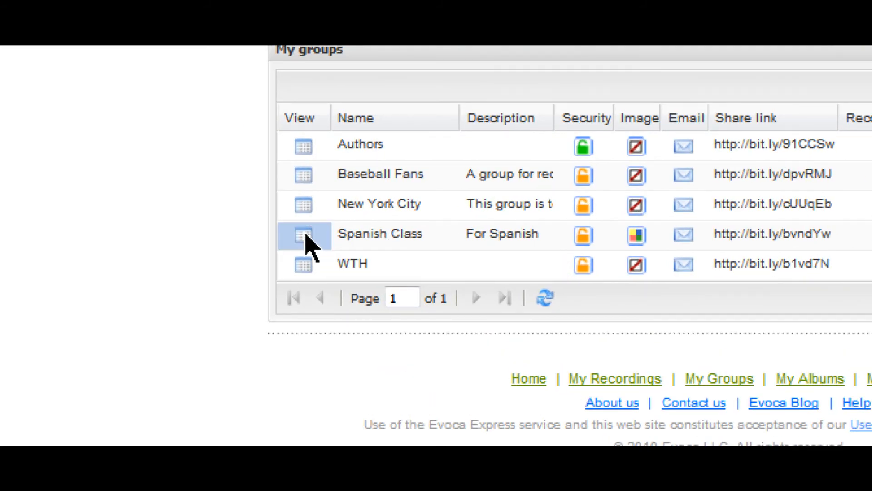
{"action": "left_click", "coordinate": [303, 234]}
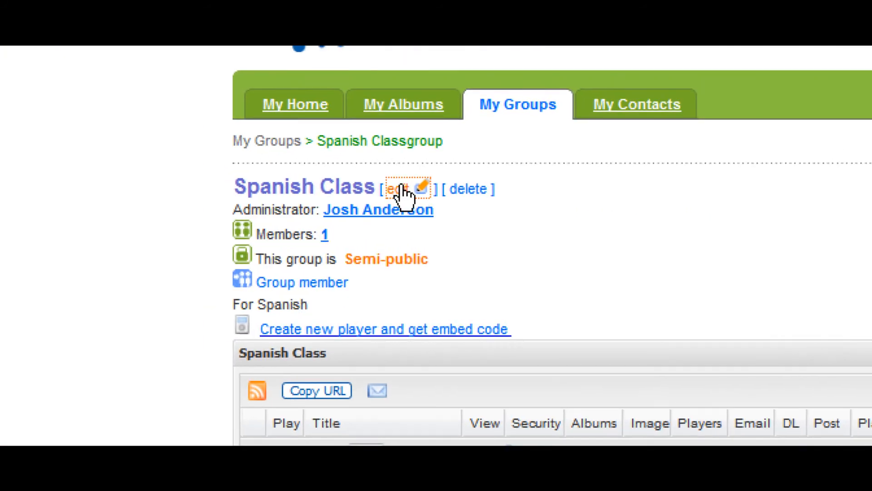
{"action": "left_click", "coordinate": [396, 188]}
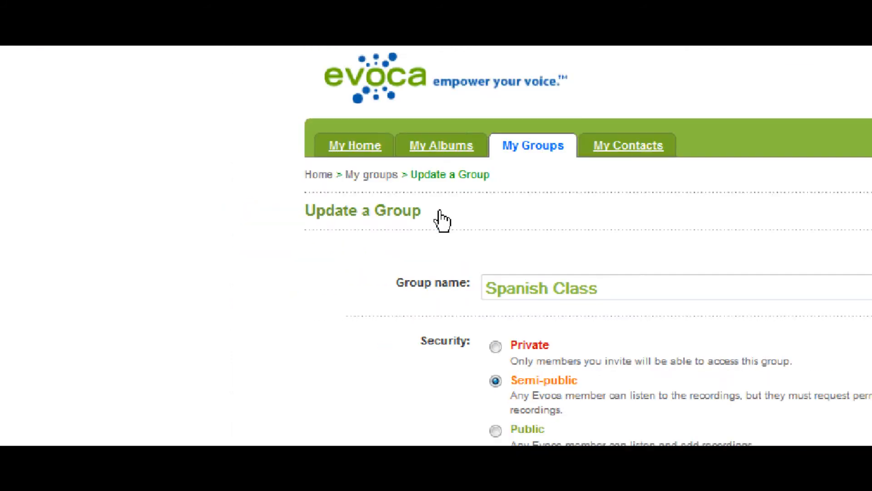
{"action": "scroll", "scroll_direction": "down", "scroll_amount": 3}
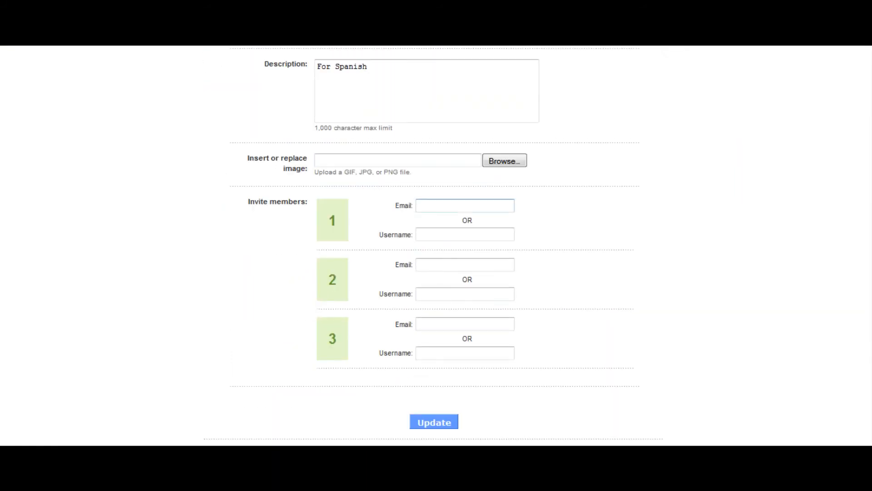
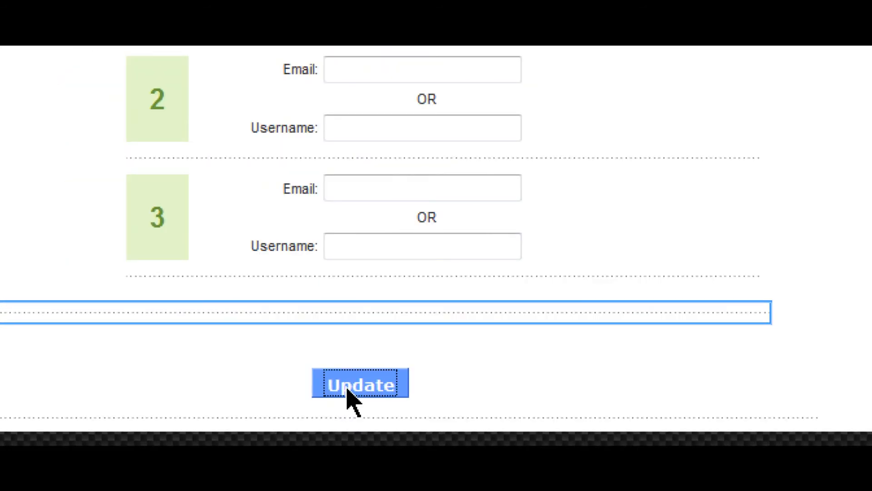
{"action": "left_click", "coordinate": [359, 384]}
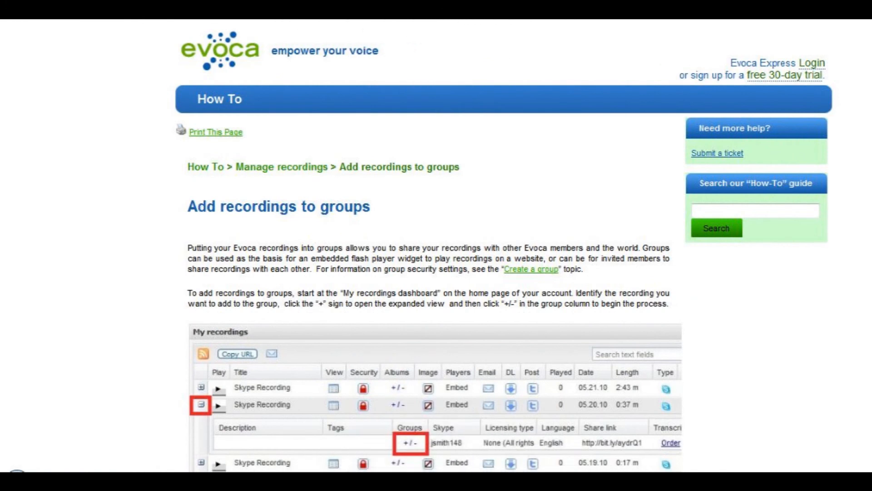